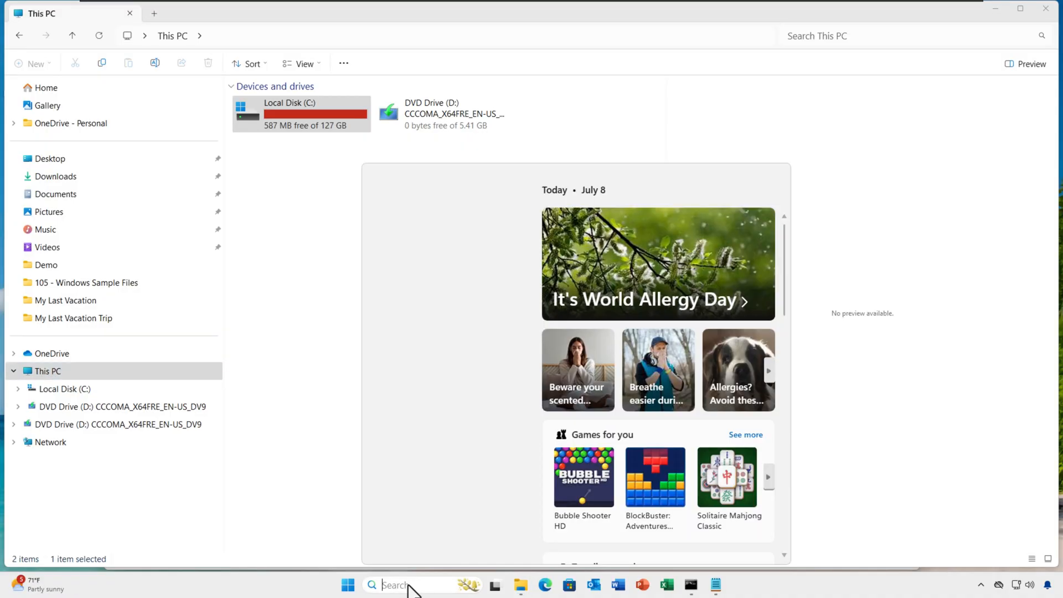
Open Storage settings for drive C: and toggle Storage Sense off and back on
type("storage settings")
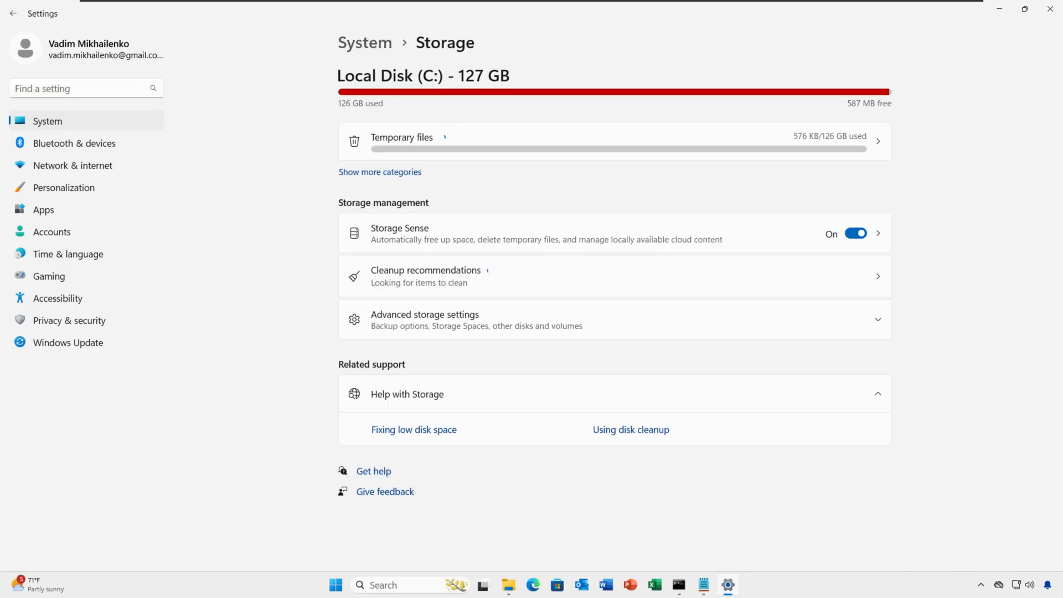
left_click(380, 172)
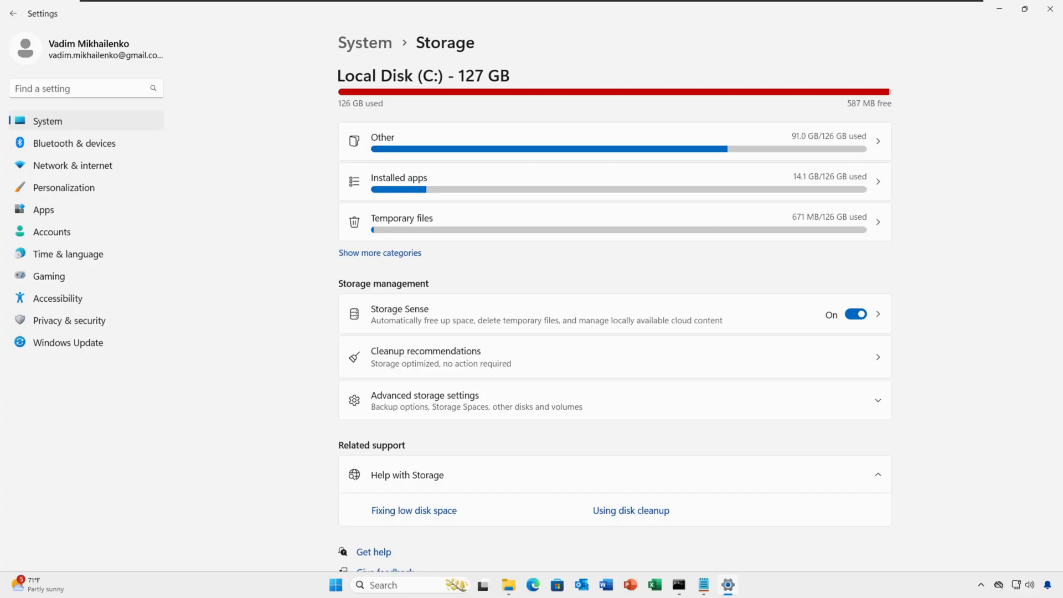
left_click(856, 314)
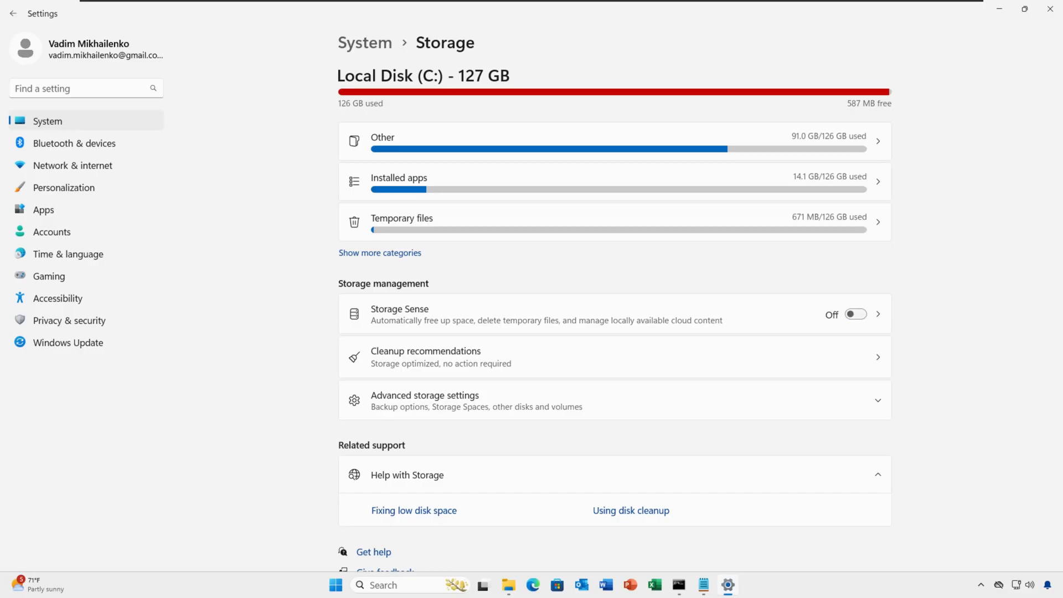
left_click(856, 314)
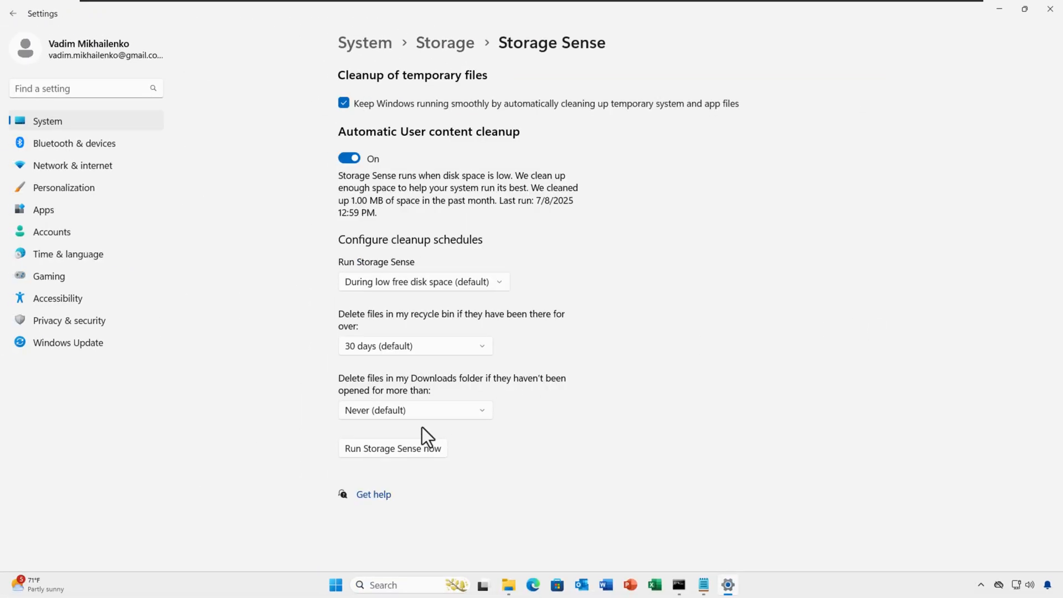
Run Storage Sense immediately, then pick how often Storage Sense runs
left_click(392, 448)
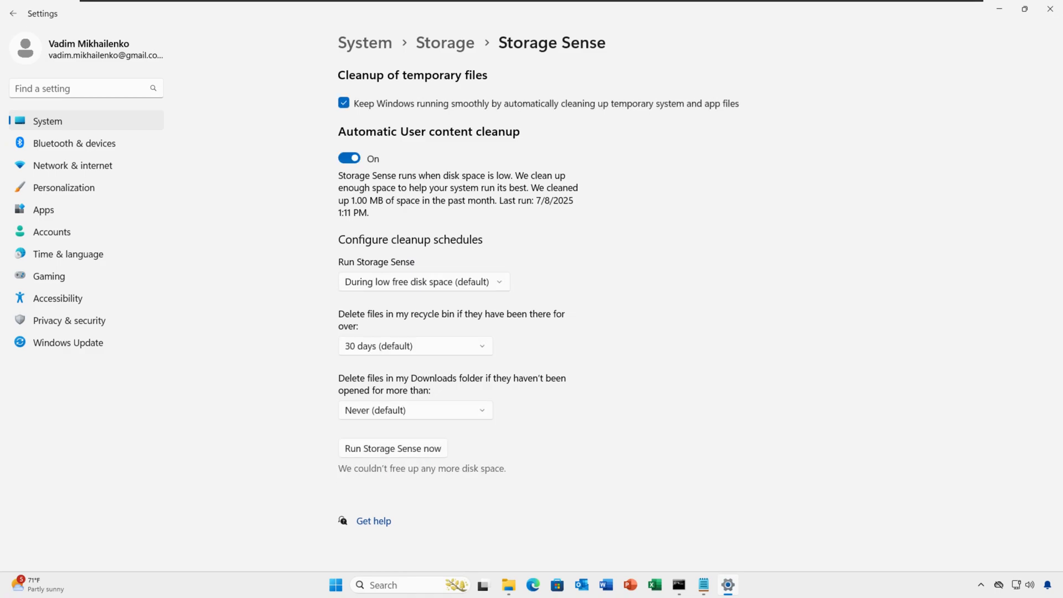
mouse_move(498, 297)
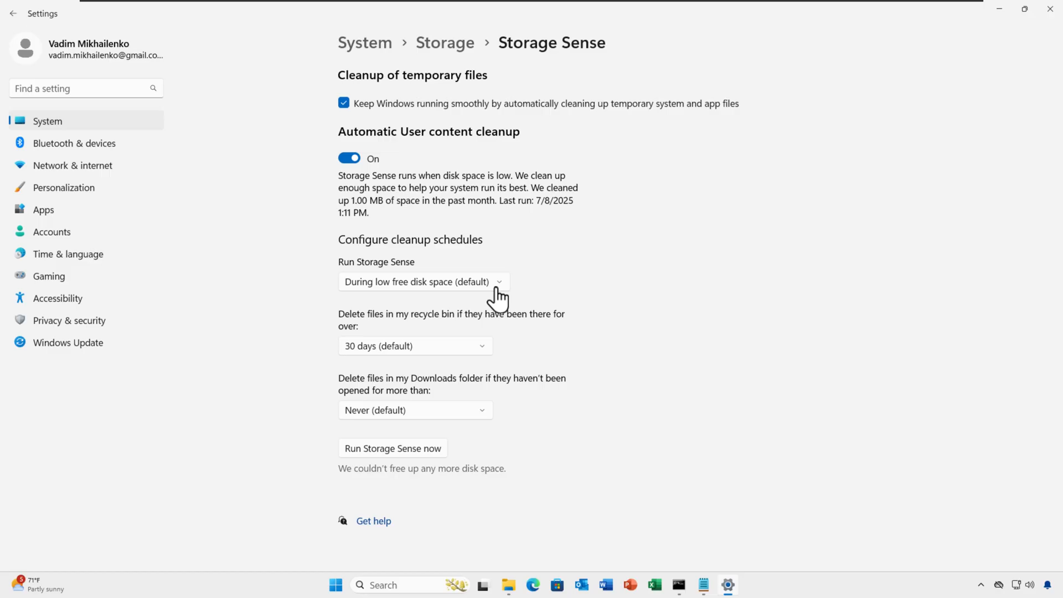
left_click(422, 282)
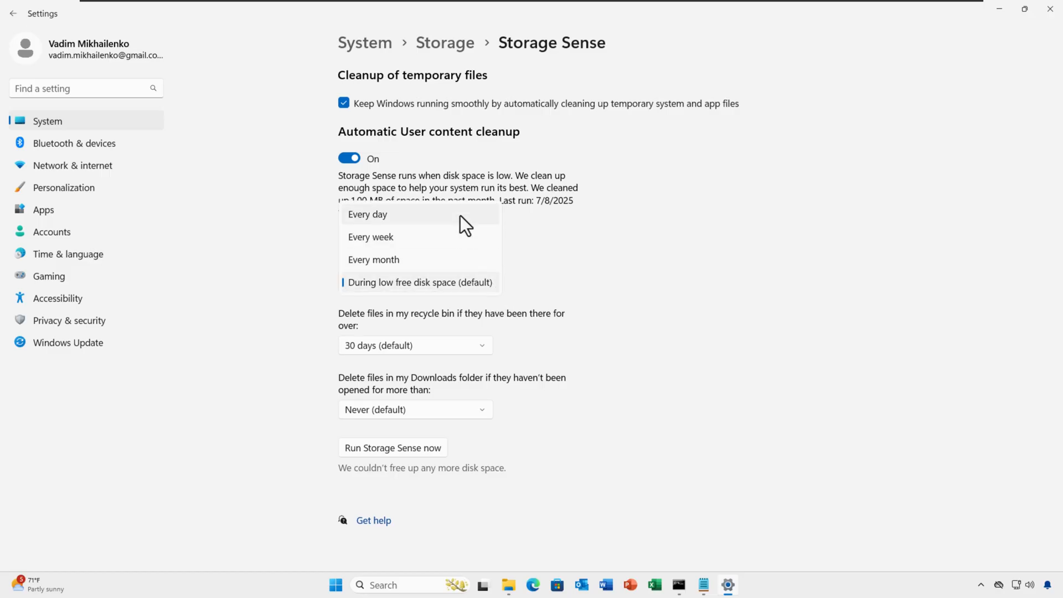
left_click(420, 282)
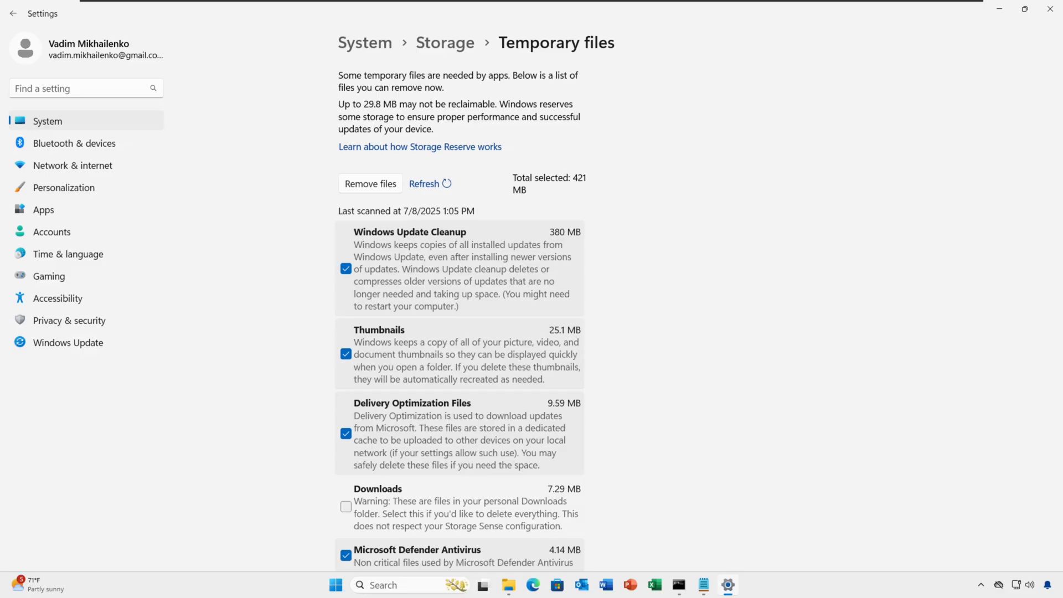
Review the temporary file categories and remove the checked 421 MB of files
scroll("down", 3)
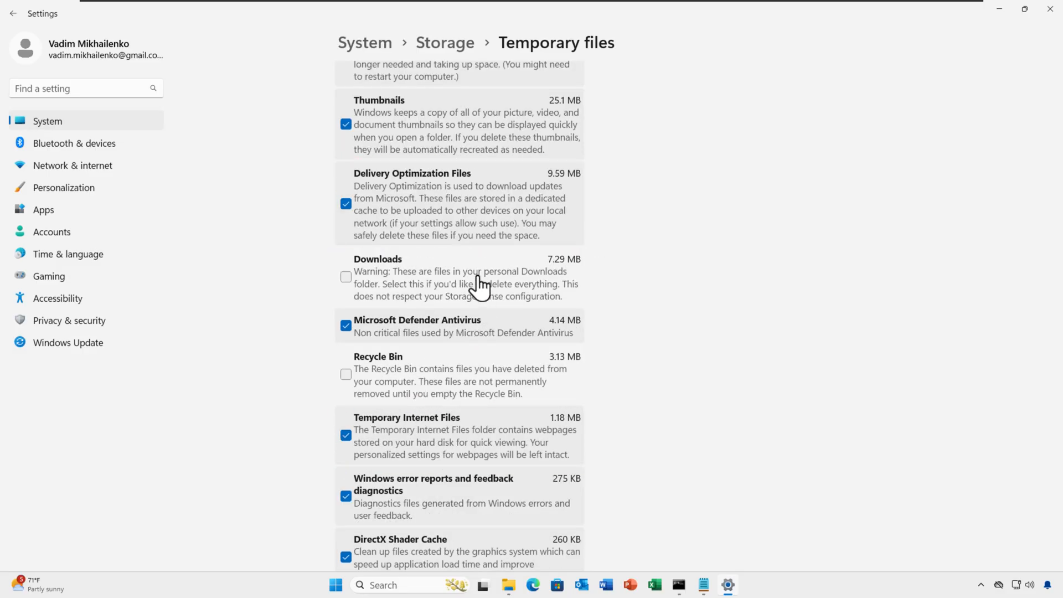
mouse_move(535, 353)
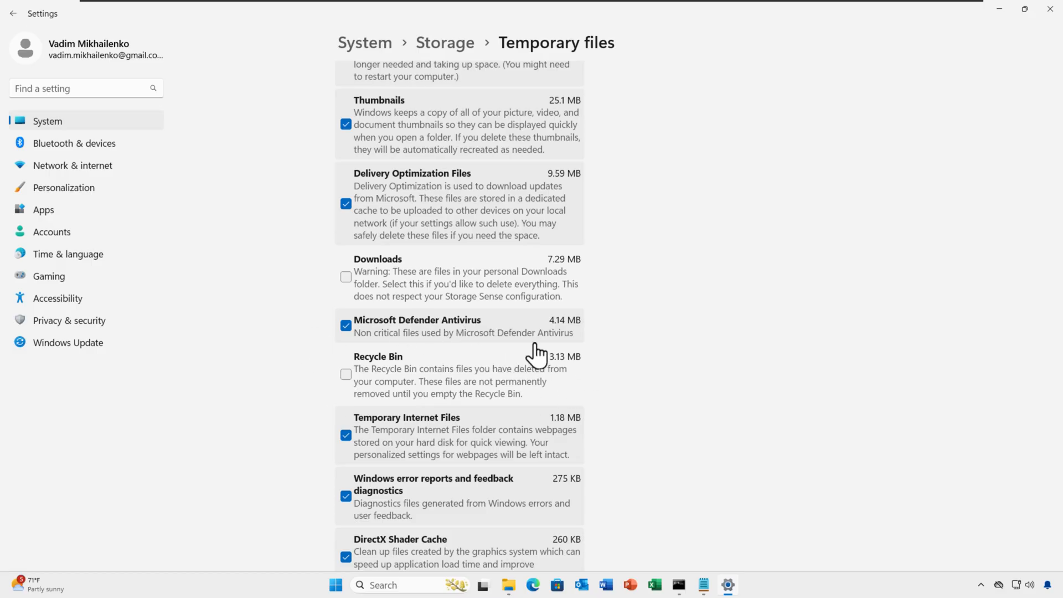
scroll("up", 3)
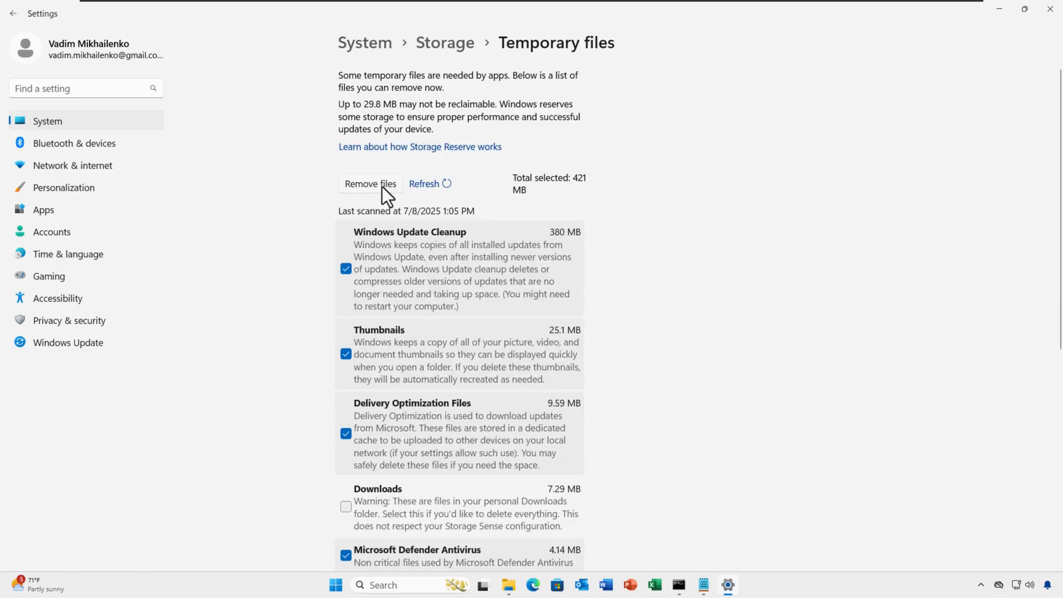
left_click(42, 210)
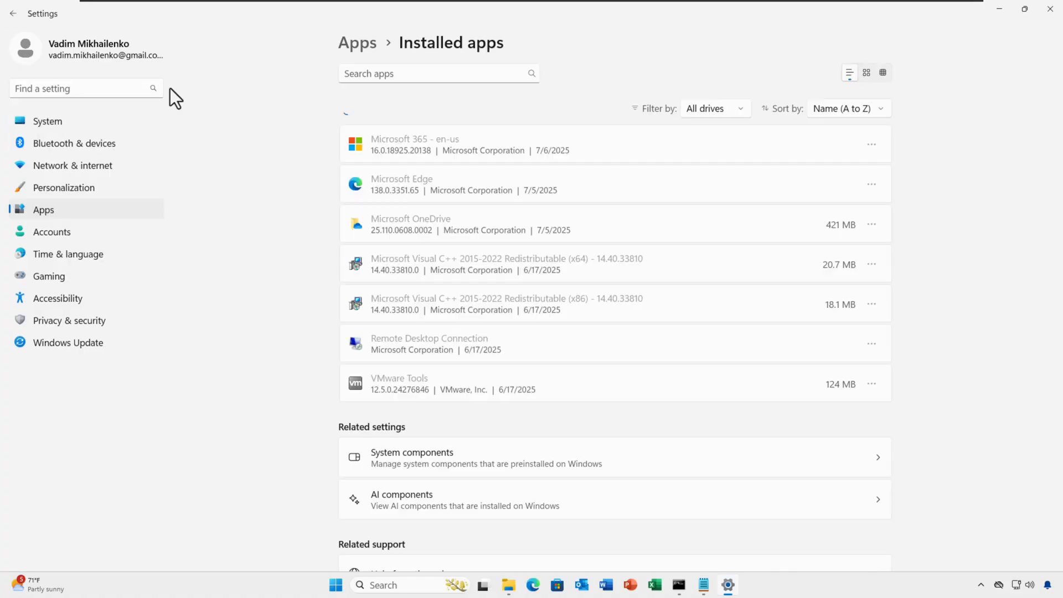
Sort the 36 installed apps by Name (Z to A)
scroll("up", 3)
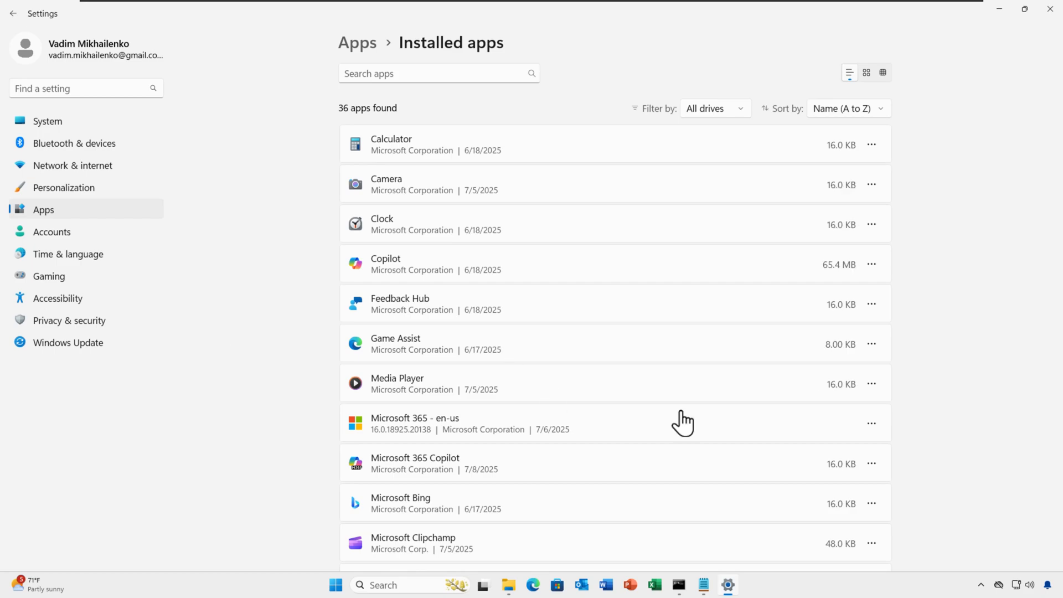
left_click(848, 109)
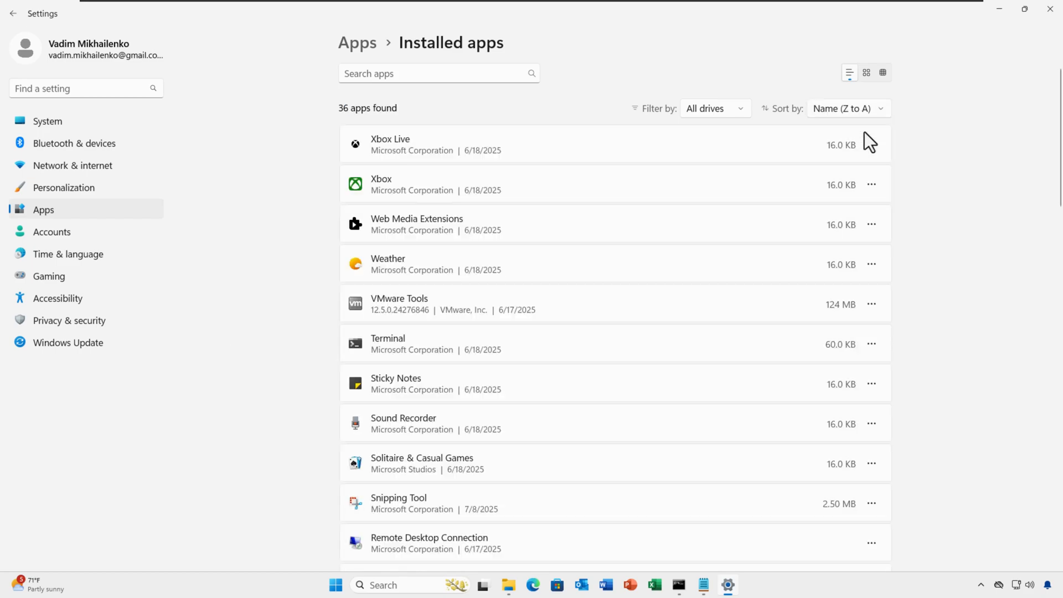
left_click(845, 108)
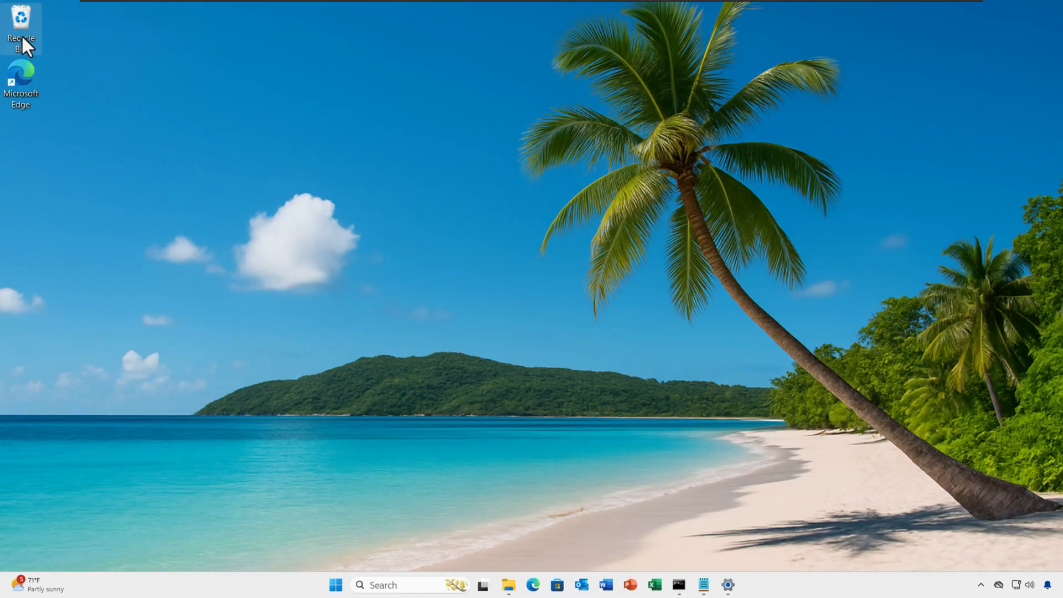
Empty the Recycle Bin, permanently deleting its 5 items
right_click(21, 23)
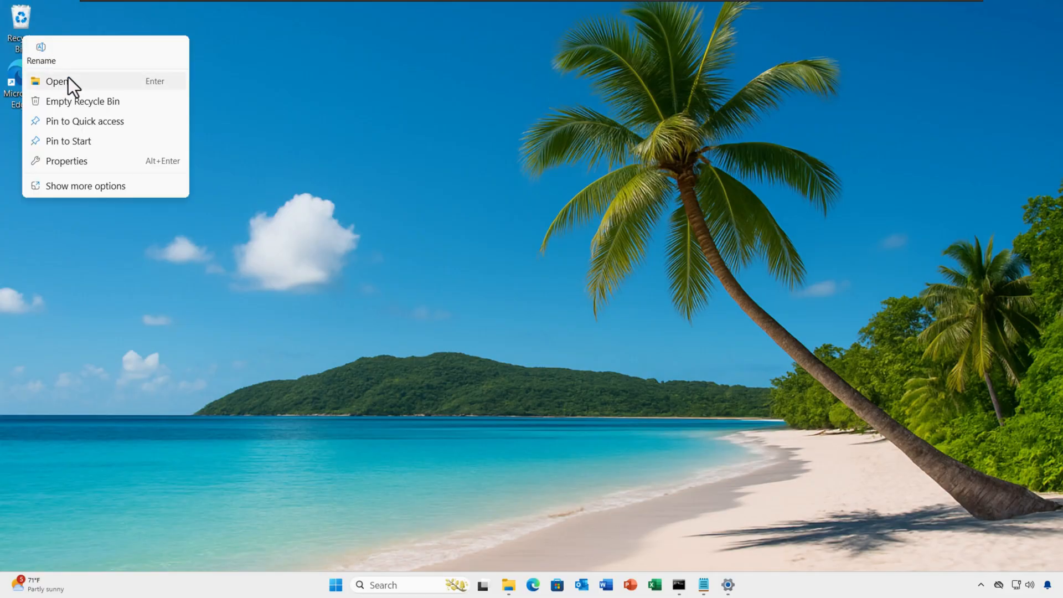
left_click(83, 101)
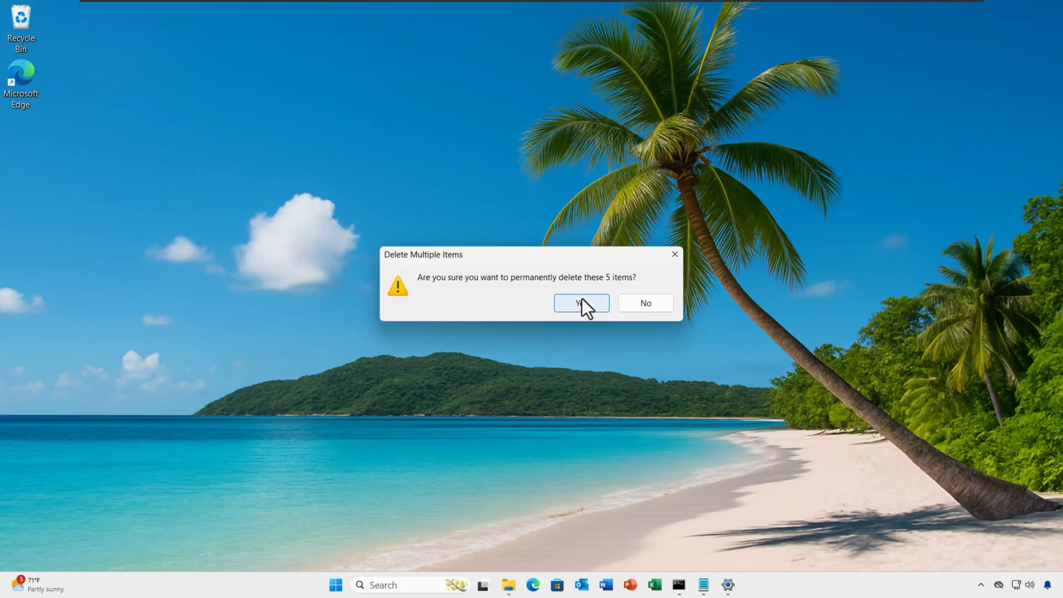
left_click(581, 303)
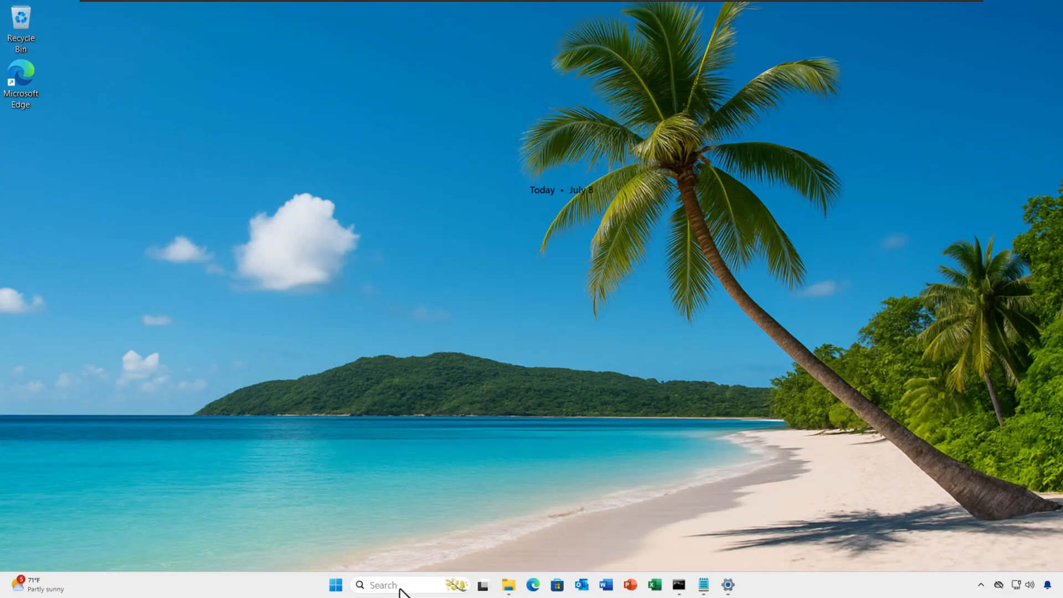
Open Disk Cleanup and delete the checked 36.2 MB of files on drive C:
type("disk cleanup")
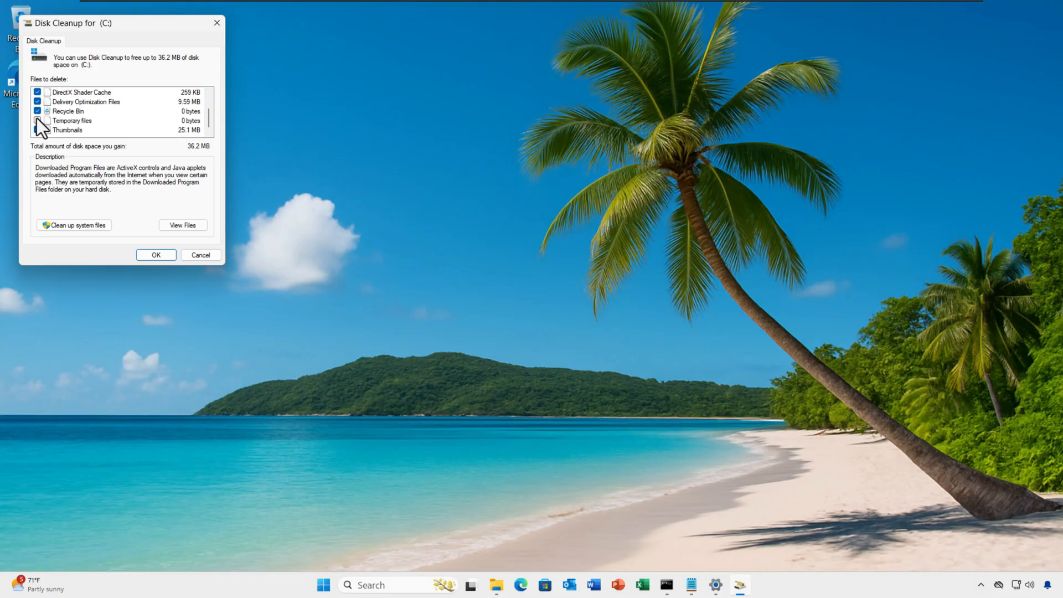
left_click(155, 254)
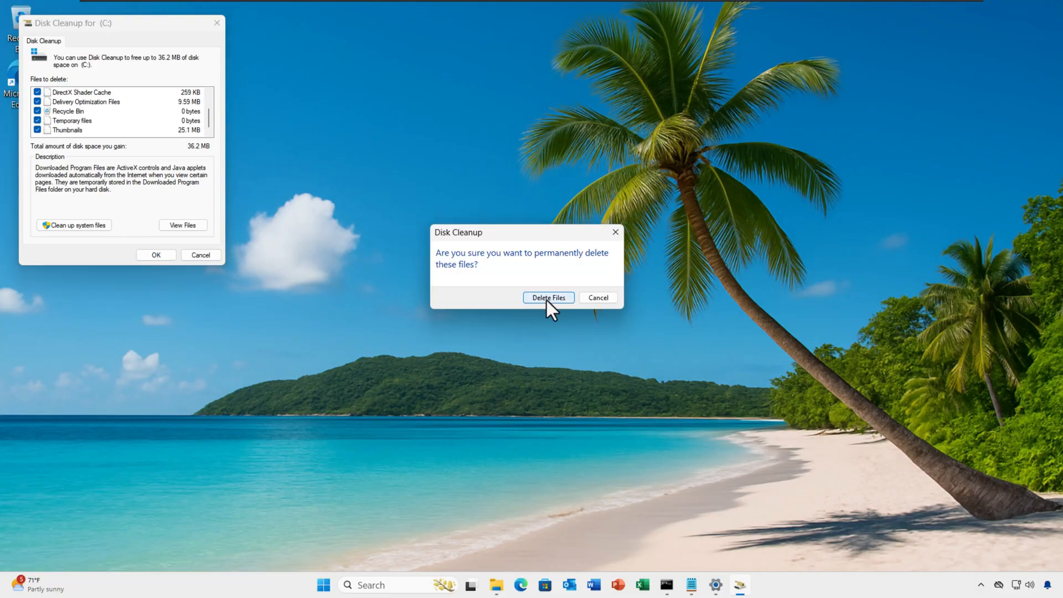
left_click(548, 298)
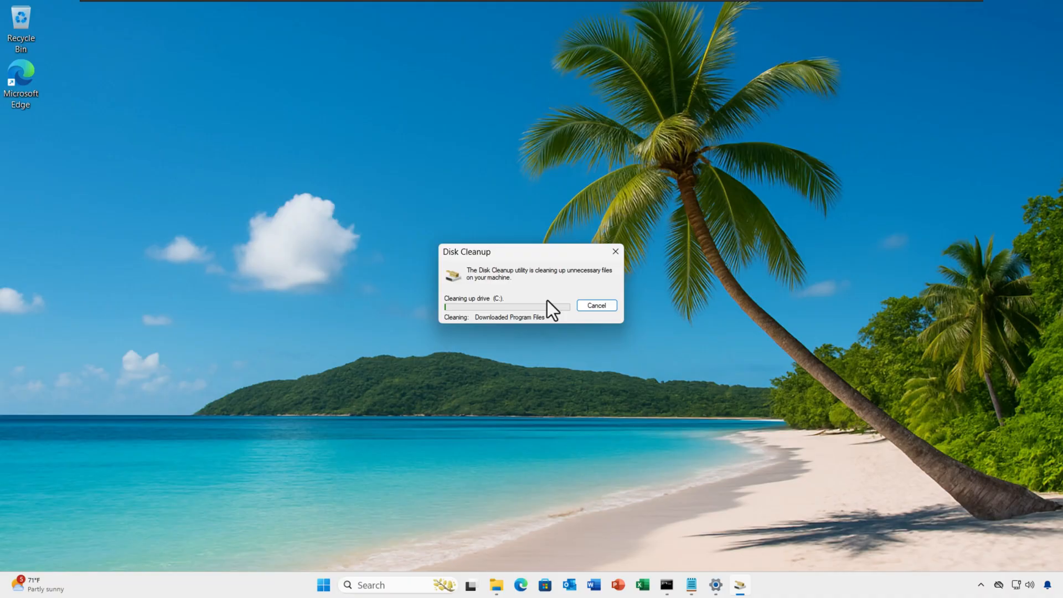